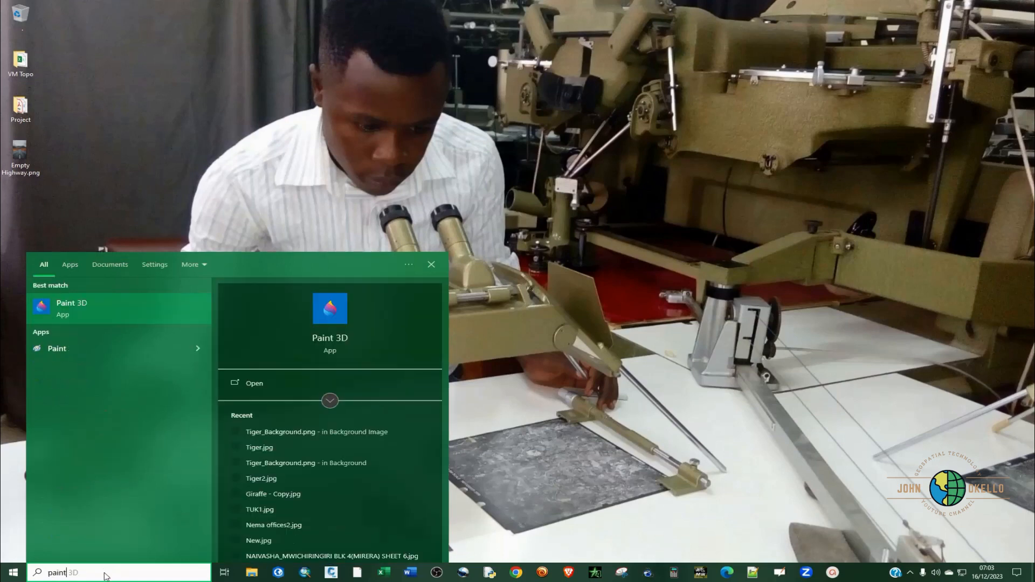
{"action": "mouse_move", "coordinate": [59, 348]}
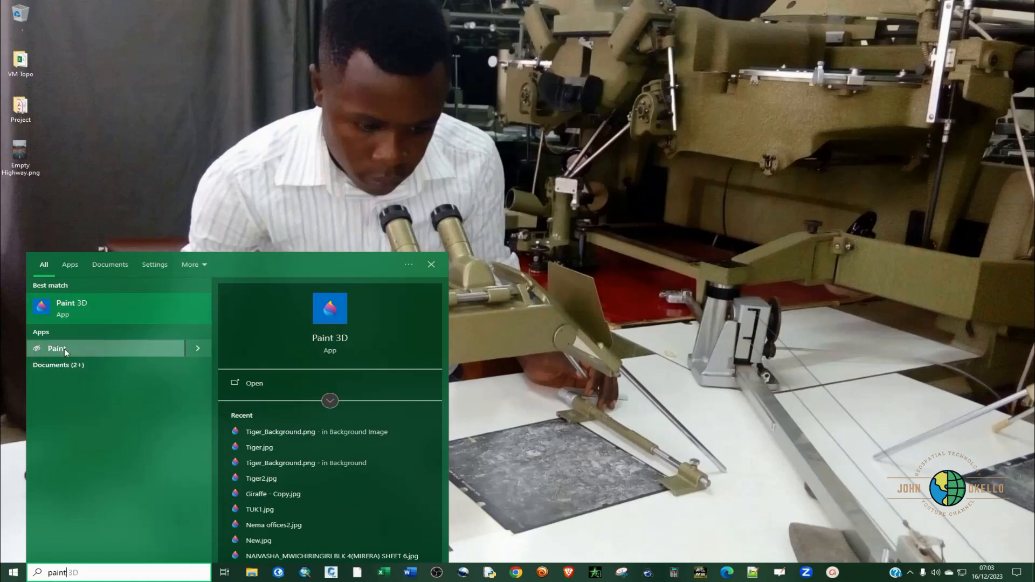
- Launch Paint and browse the Desktop to open Empty Highway.png
{"action": "left_click", "coordinate": [56, 348]}
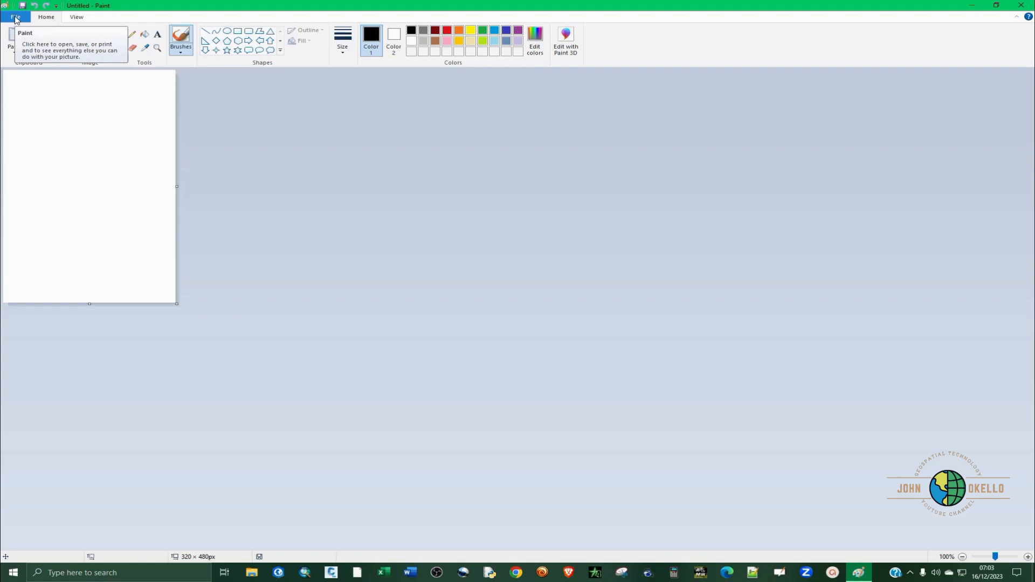
{"action": "left_click", "coordinate": [13, 18]}
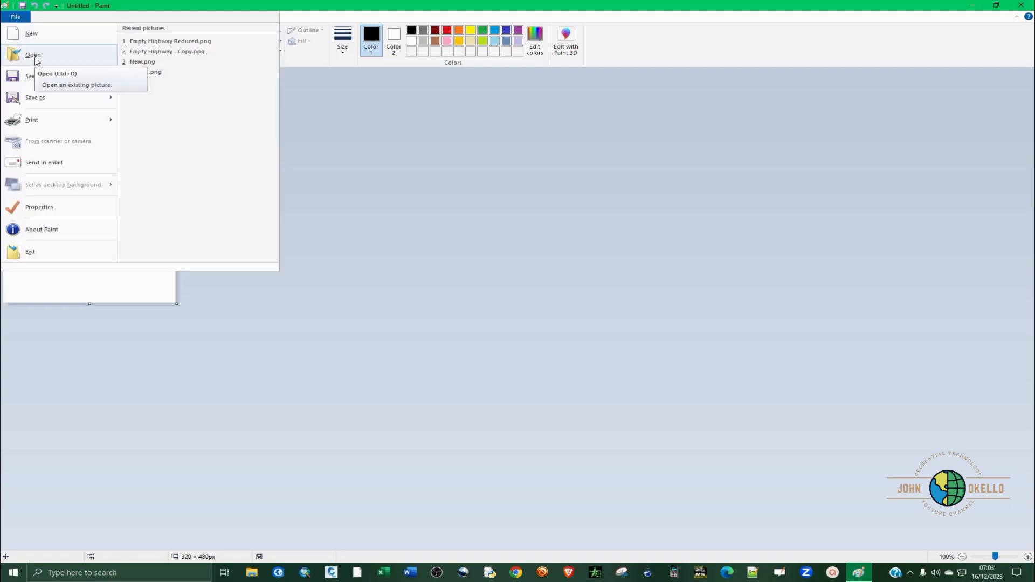
{"action": "left_click", "coordinate": [34, 55]}
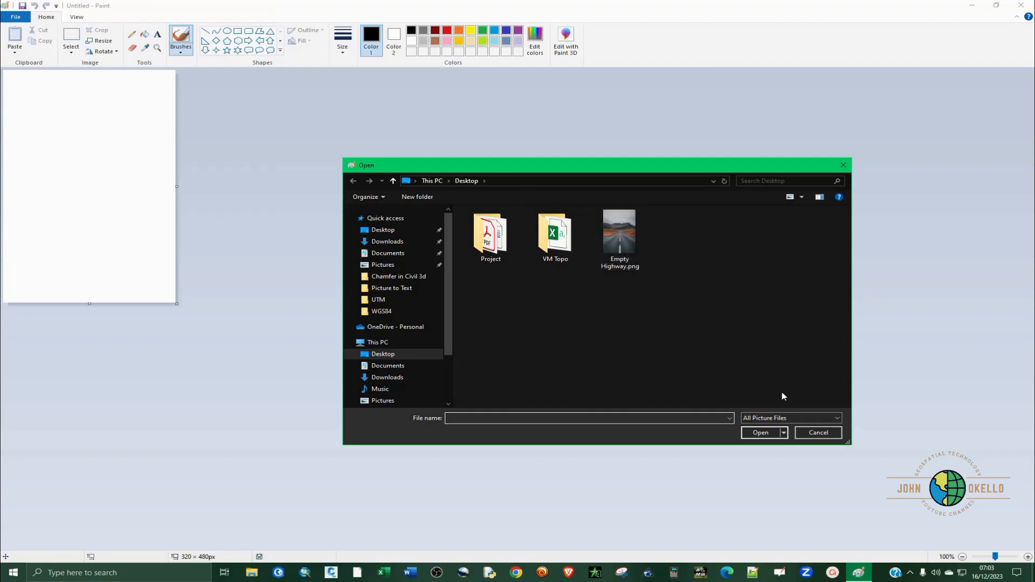
{"action": "double_click", "coordinate": [618, 230]}
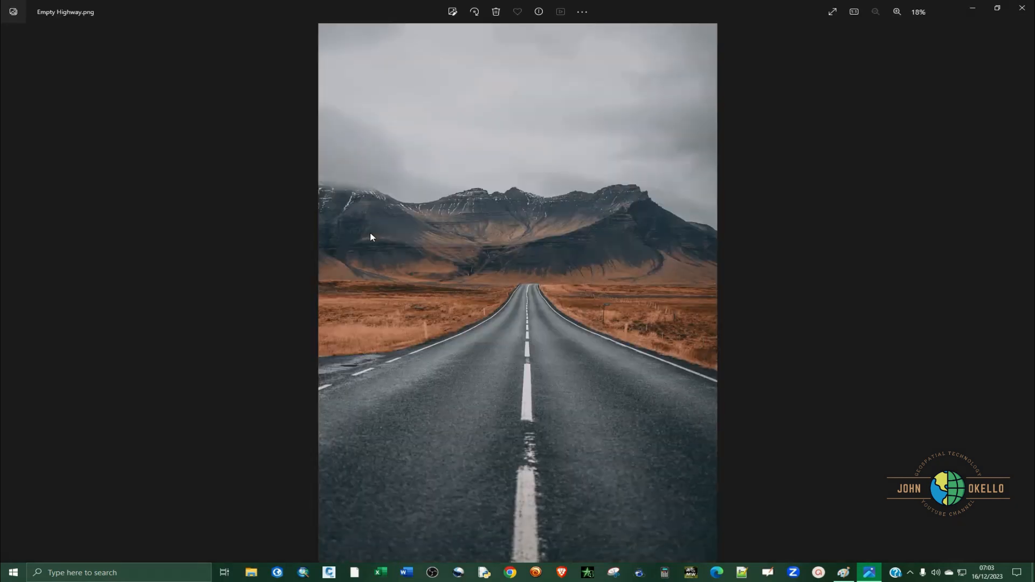
- Zoom in twice on the Empty Highway photo in Photos
{"action": "left_click", "coordinate": [896, 12]}
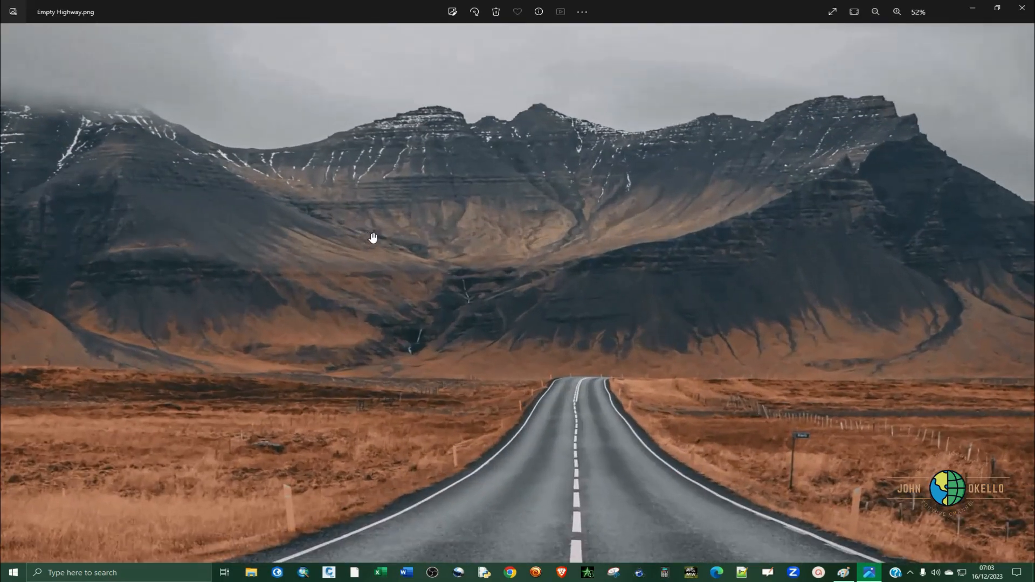
{"action": "left_click", "coordinate": [875, 11]}
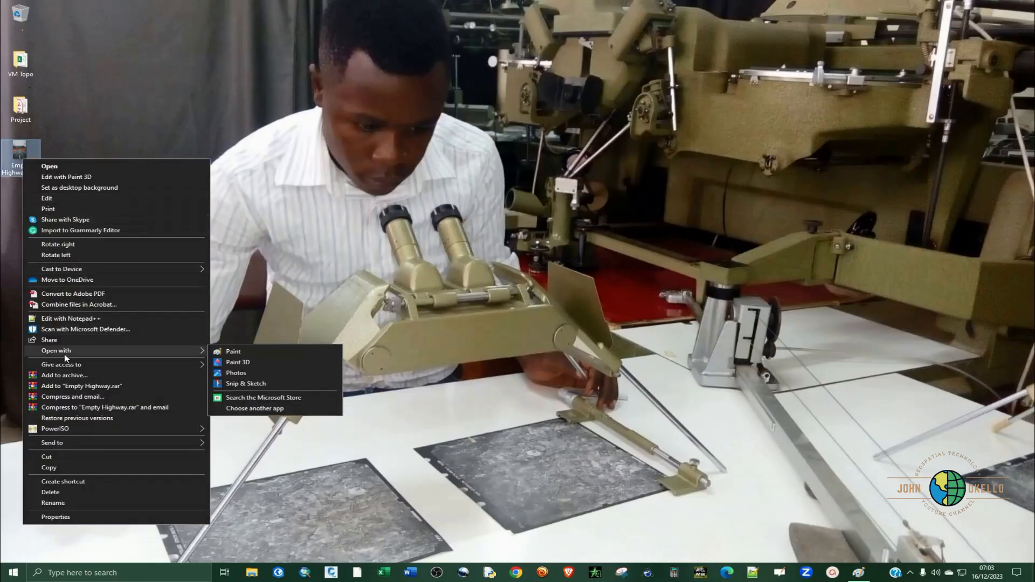
- Show Empty Highway.png's properties (7.54 MB) and centre the window on screen
{"action": "left_click", "coordinate": [56, 517]}
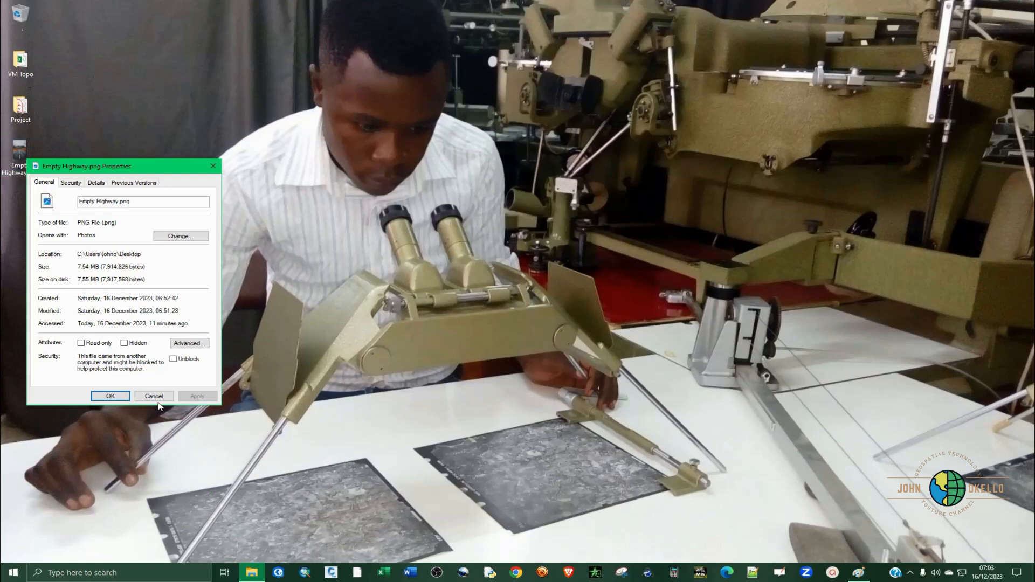
{"action": "left_click_drag", "start_coordinate": [85, 165], "coordinate": [358, 157]}
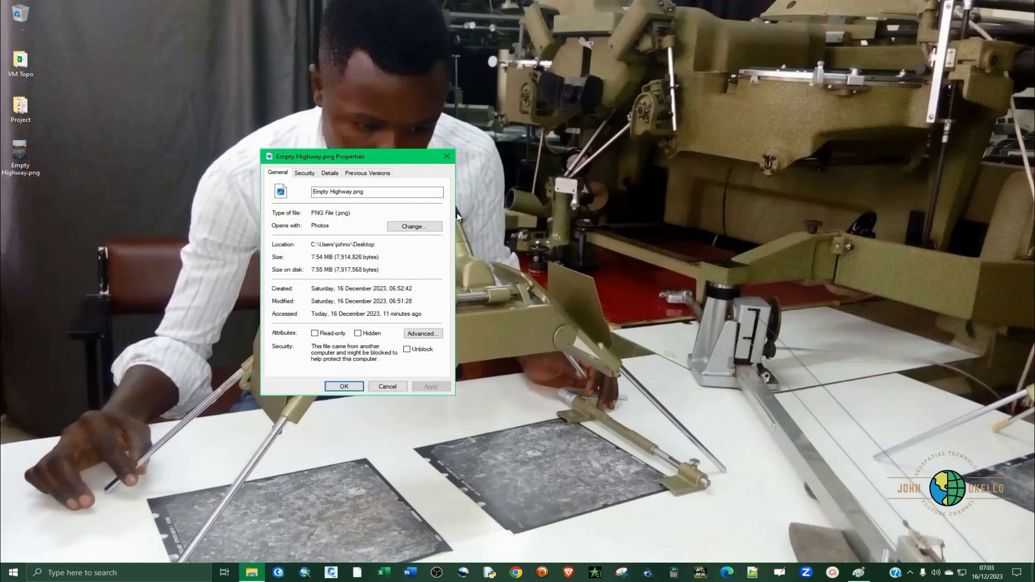
{"action": "mouse_move", "coordinate": [307, 294]}
{"action": "type", "text": "pa"}
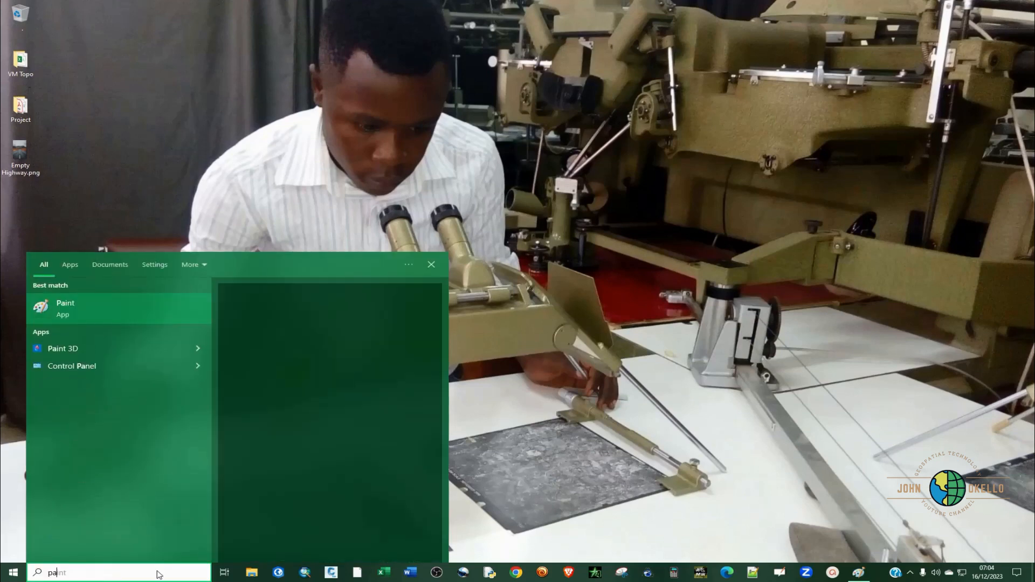
- Launch Paint and open Empty Highway.png from the Desktop at 4000 × 6000 px
{"action": "left_click", "coordinate": [66, 309]}
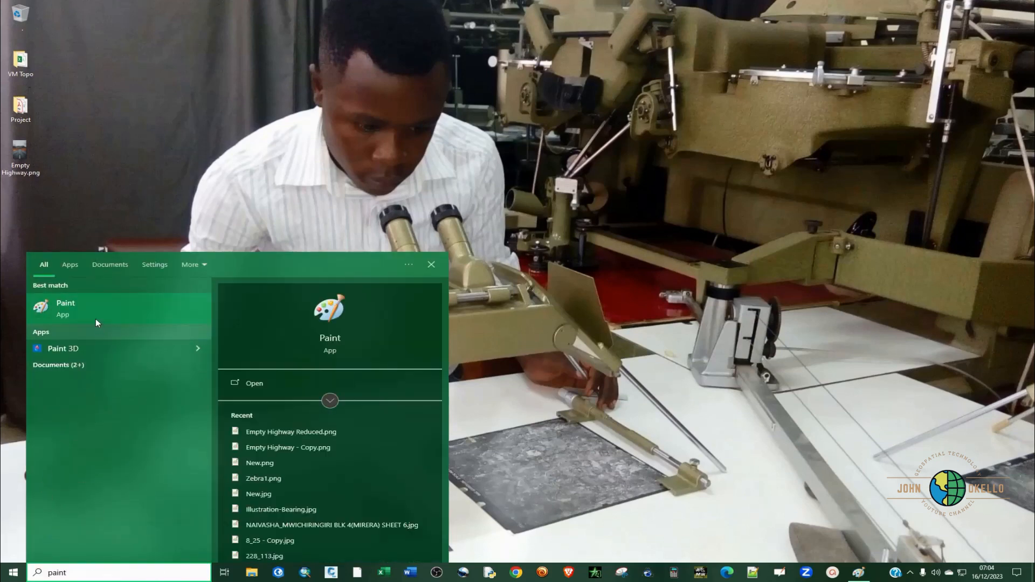
{"action": "left_click", "coordinate": [65, 309]}
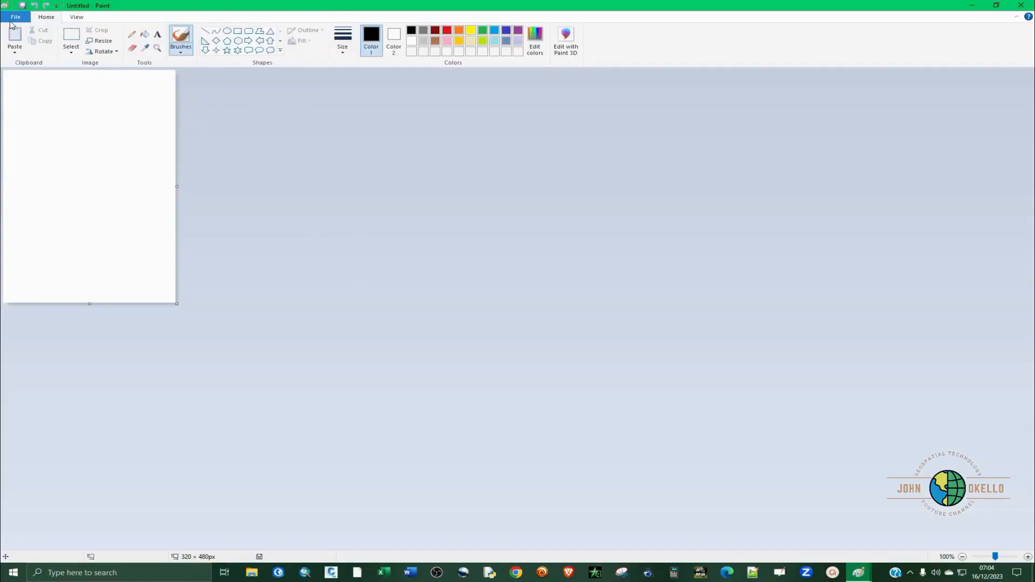
{"action": "left_click", "coordinate": [17, 16]}
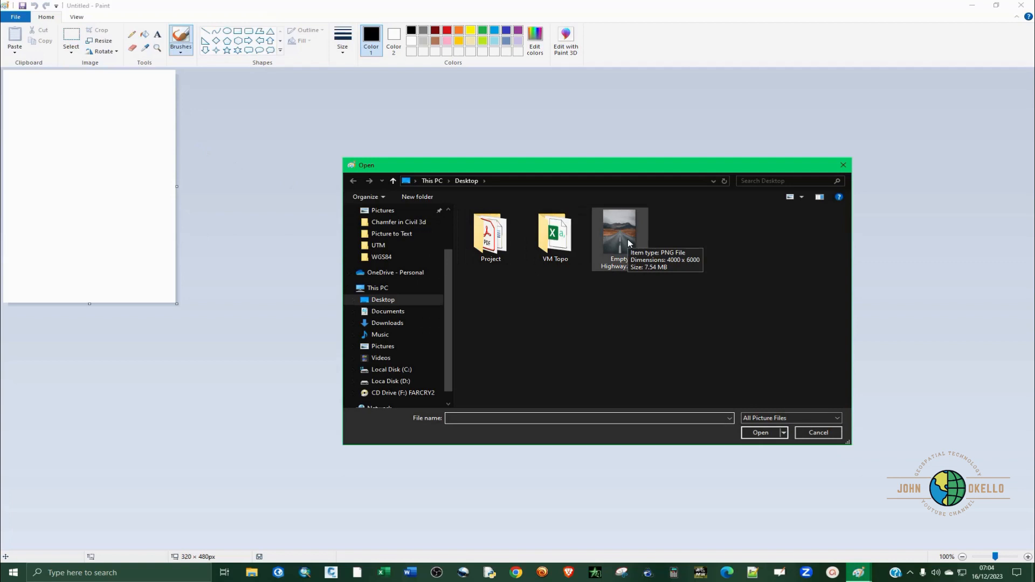
{"action": "left_click", "coordinate": [620, 231]}
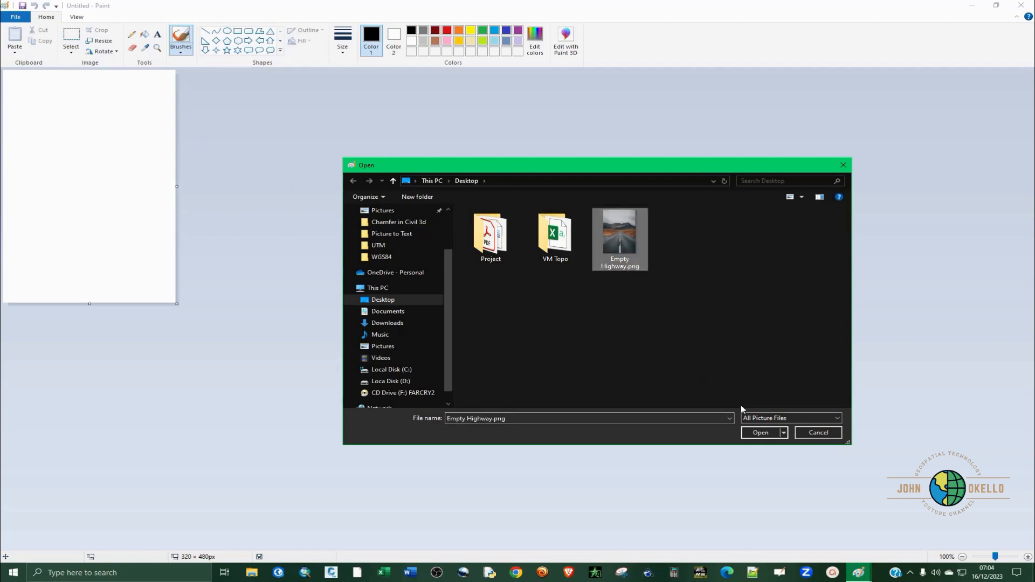
{"action": "left_click", "coordinate": [764, 432]}
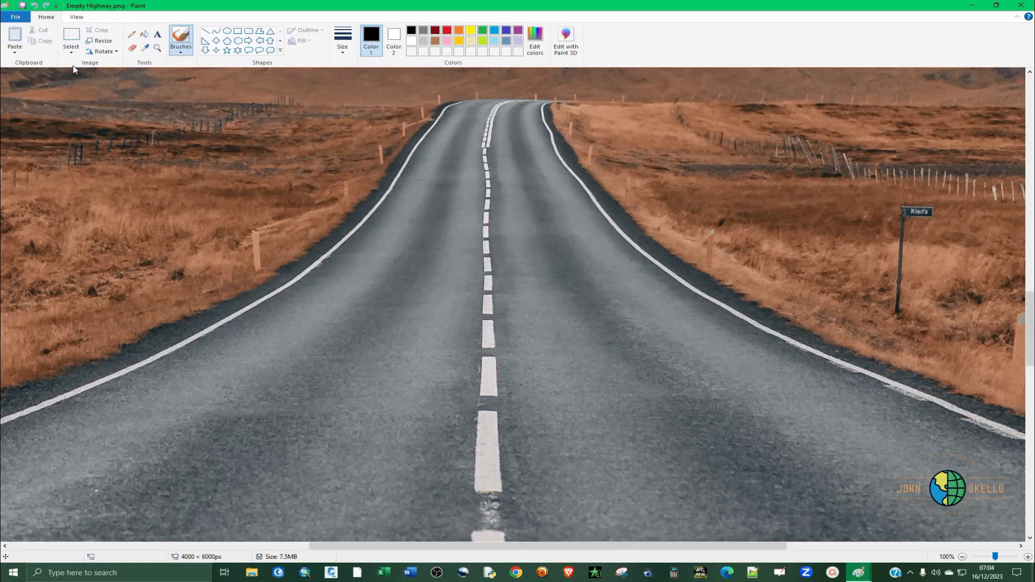
{"action": "mouse_move", "coordinate": [126, 65]}
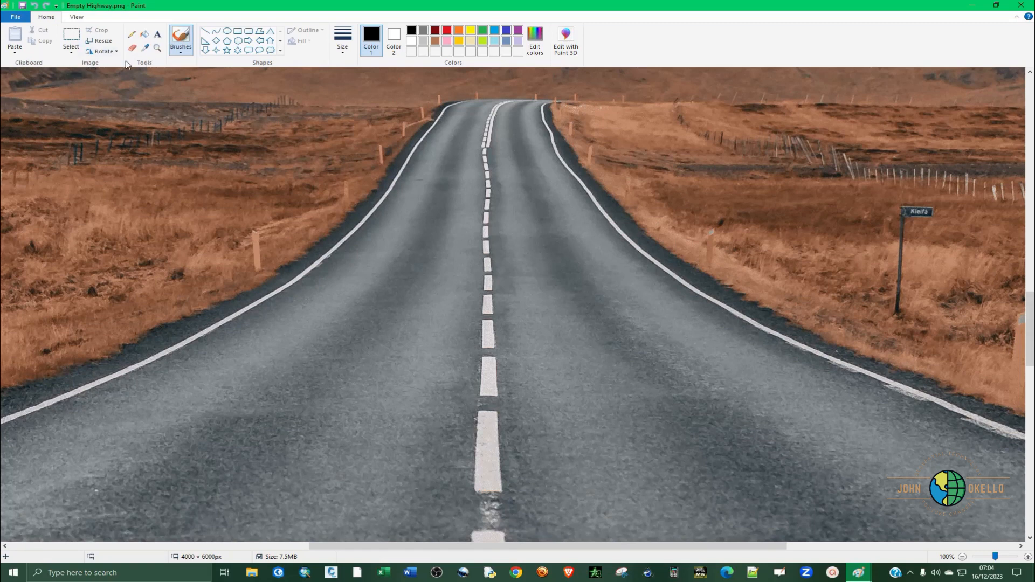
{"action": "mouse_move", "coordinate": [96, 68]}
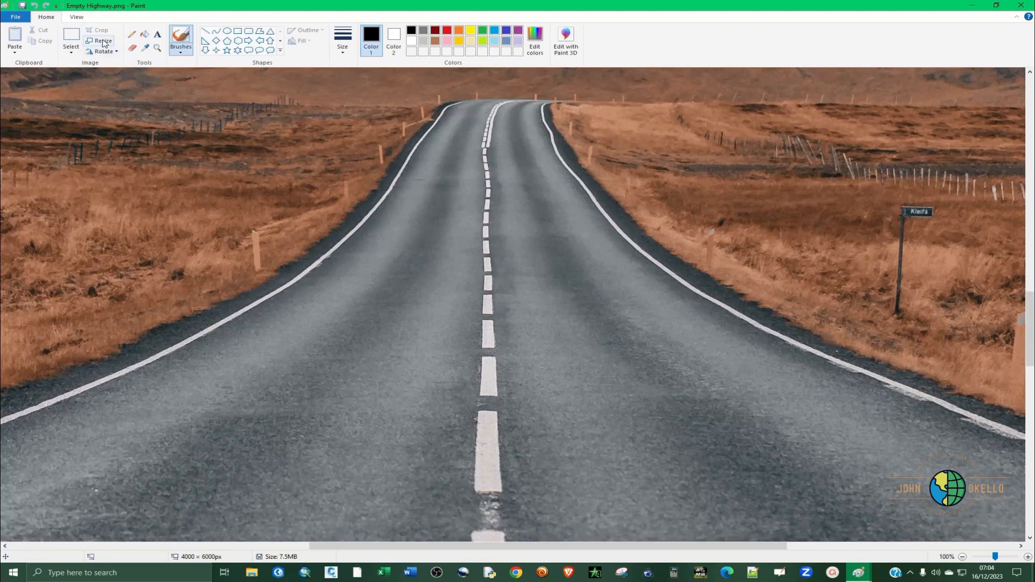
{"action": "mouse_move", "coordinate": [99, 42]}
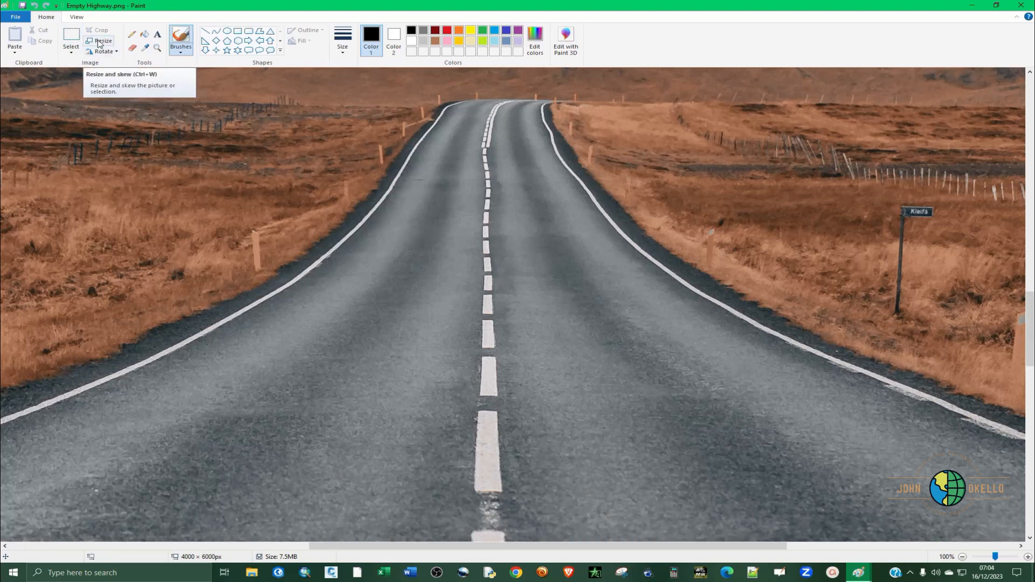
- Resize the picture by percentage to 8 with aspect ratio kept, giving 320 × 480 px
{"action": "left_click", "coordinate": [98, 38]}
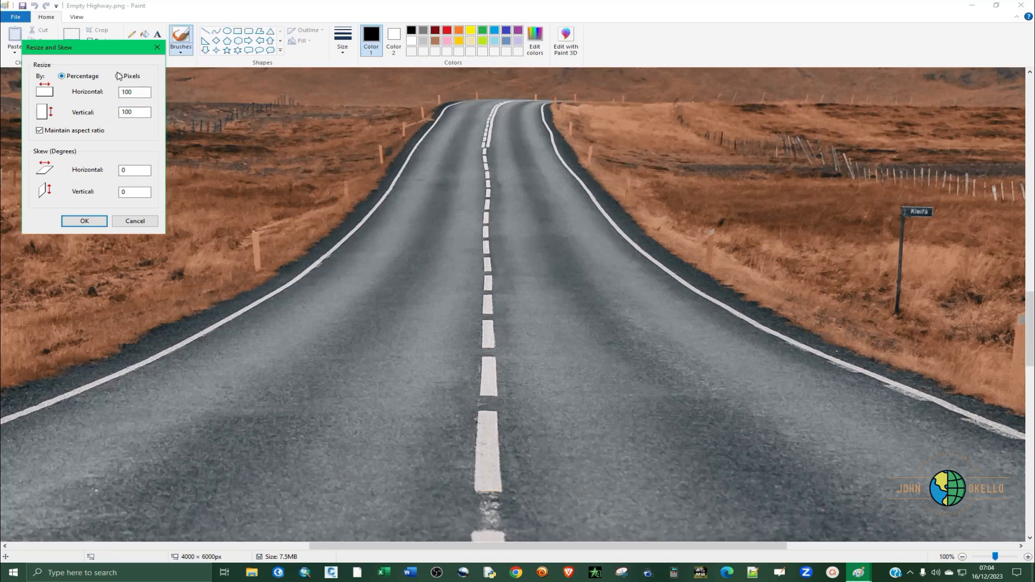
{"action": "left_click", "coordinate": [117, 76]}
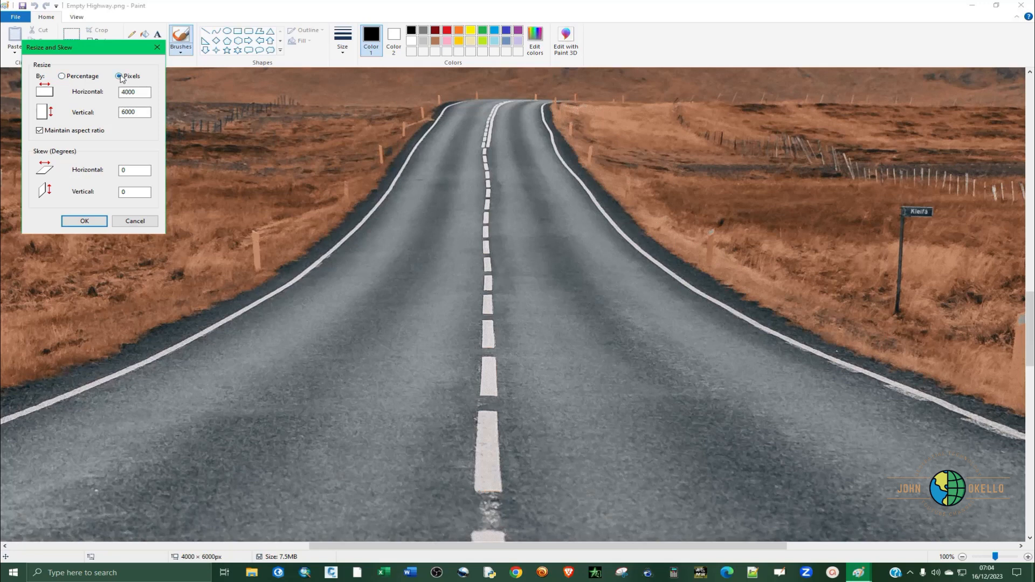
{"action": "left_click", "coordinate": [61, 76]}
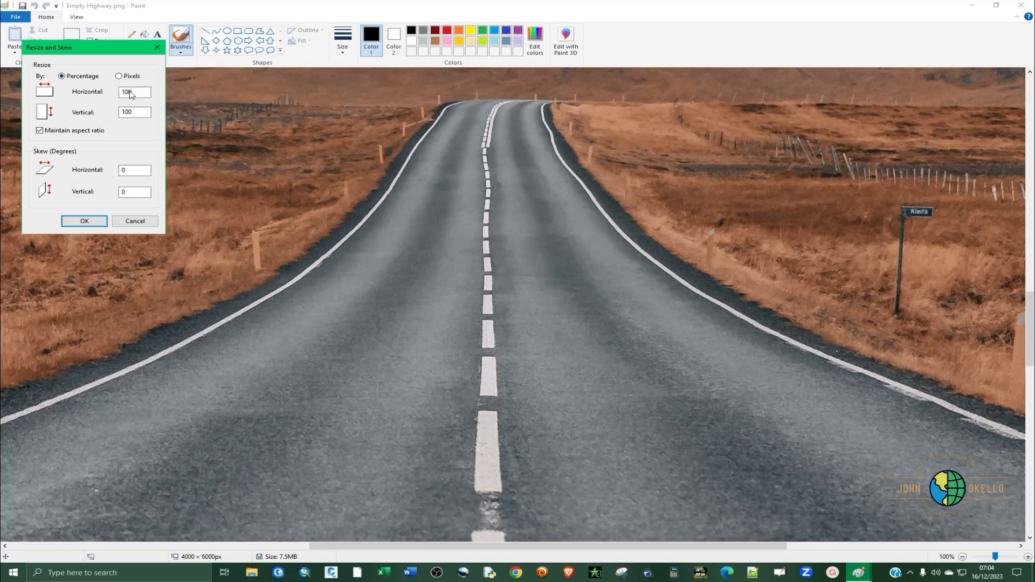
{"action": "triple_click", "coordinate": [134, 92]}
{"action": "type", "text": "8"}
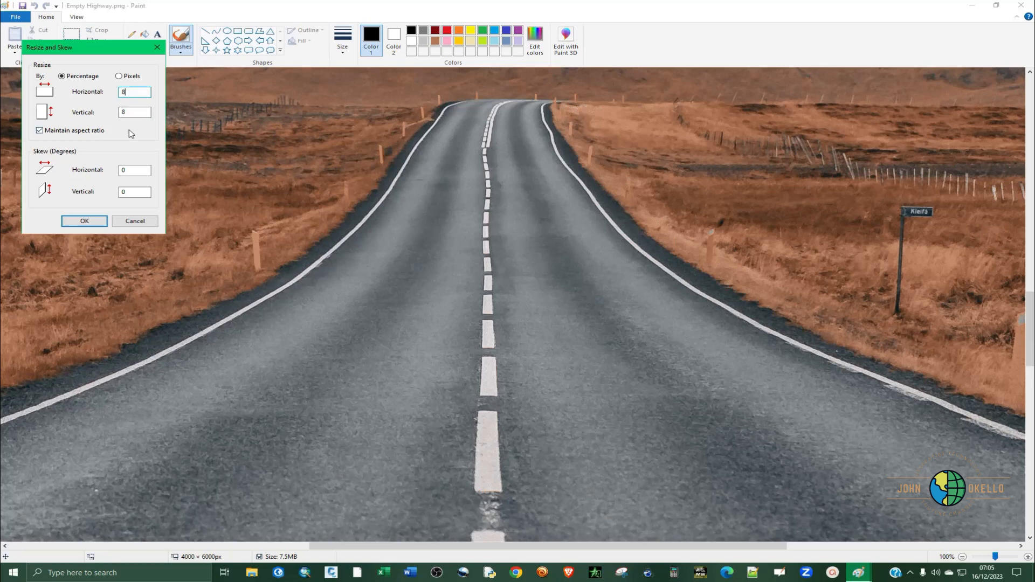
{"action": "mouse_move", "coordinate": [350, 209]}
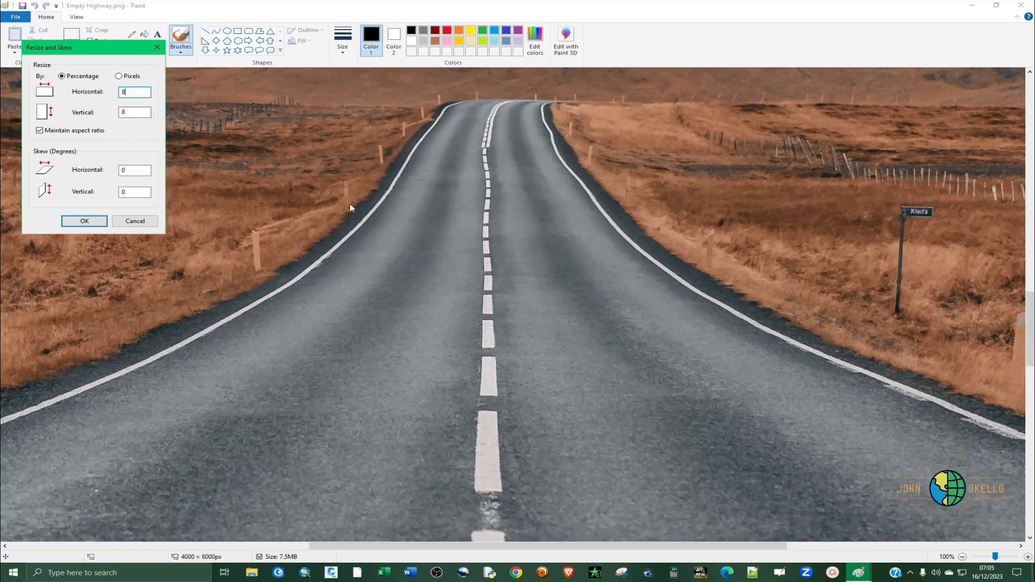
{"action": "mouse_move", "coordinate": [436, 228]}
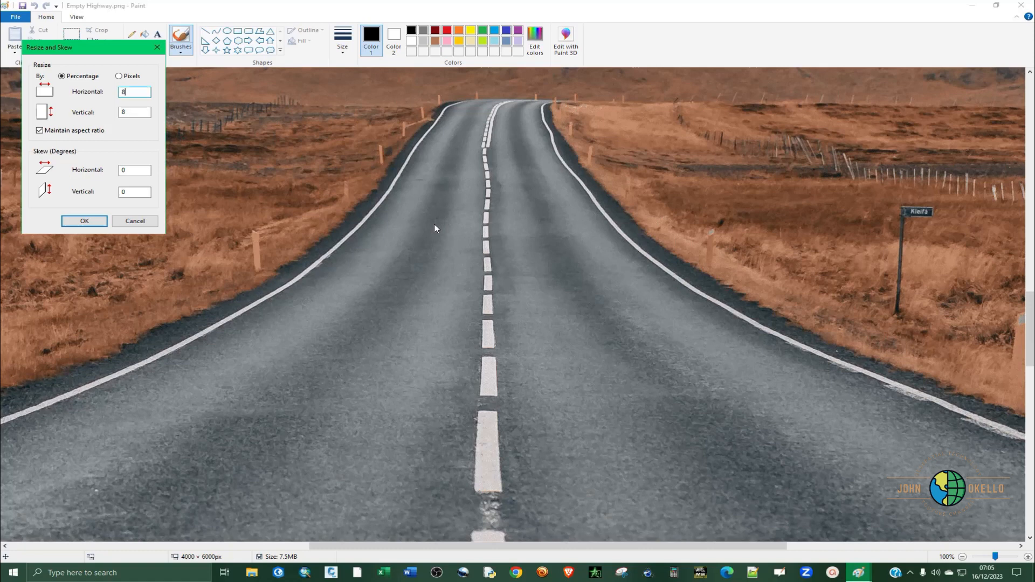
{"action": "mouse_move", "coordinate": [93, 172]}
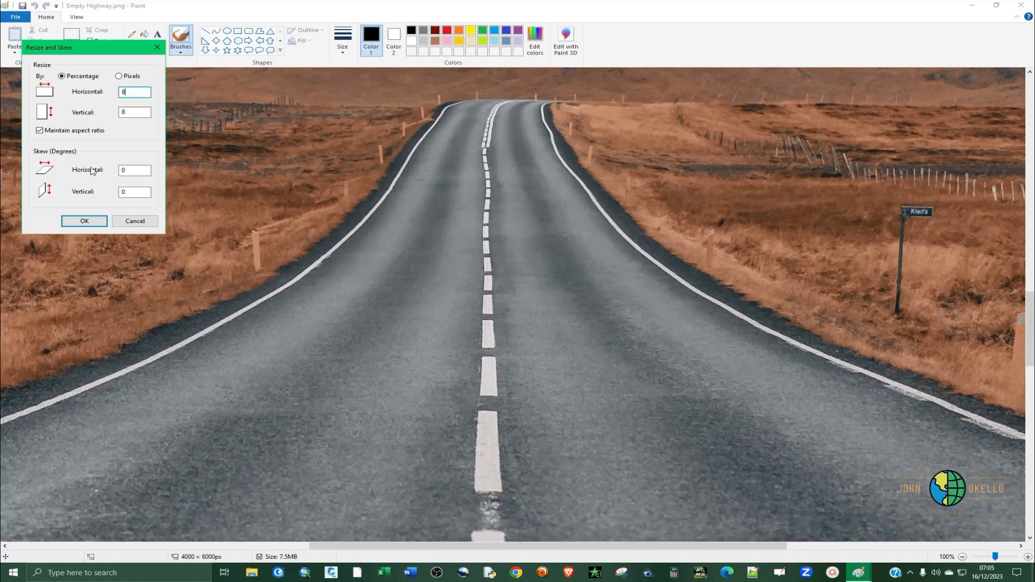
{"action": "mouse_move", "coordinate": [132, 291]}
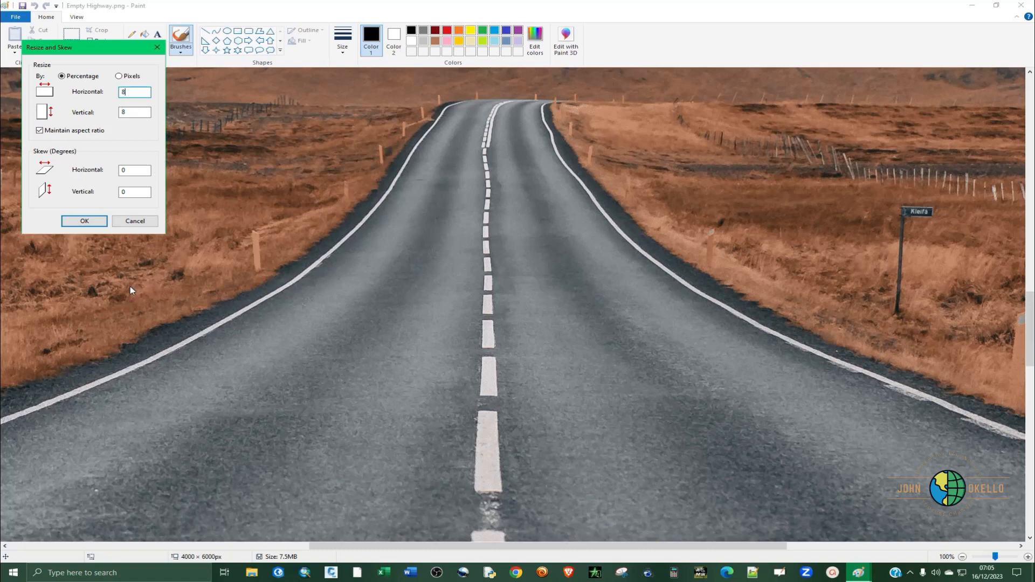
{"action": "left_click", "coordinate": [84, 221]}
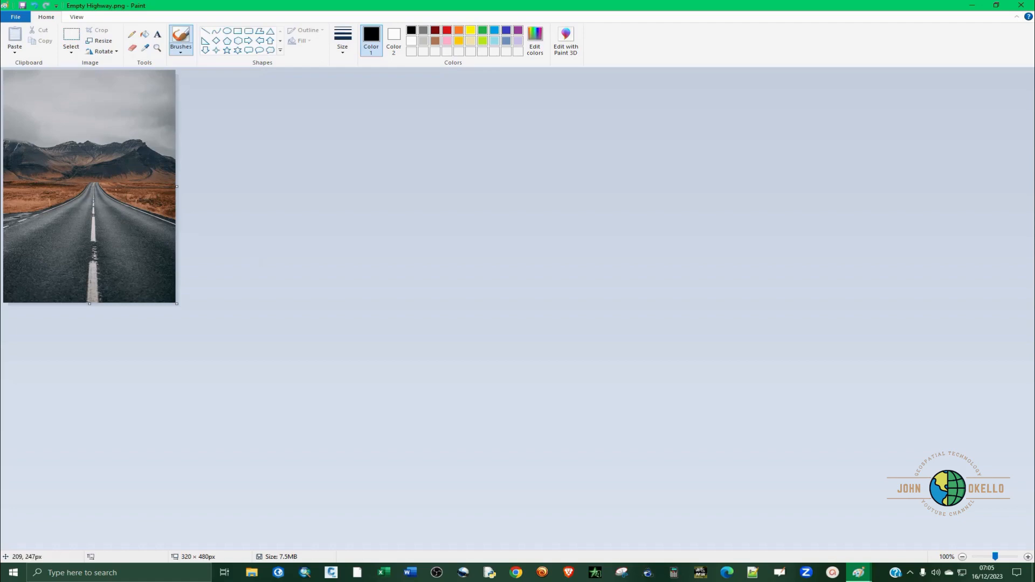
{"action": "mouse_move", "coordinate": [47, 96]}
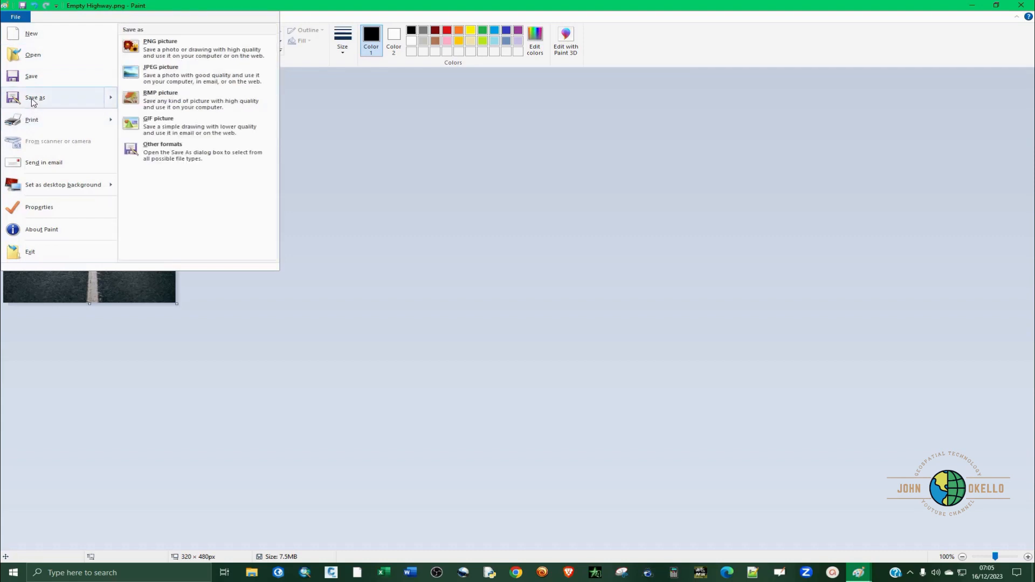
{"action": "mouse_move", "coordinate": [112, 102]}
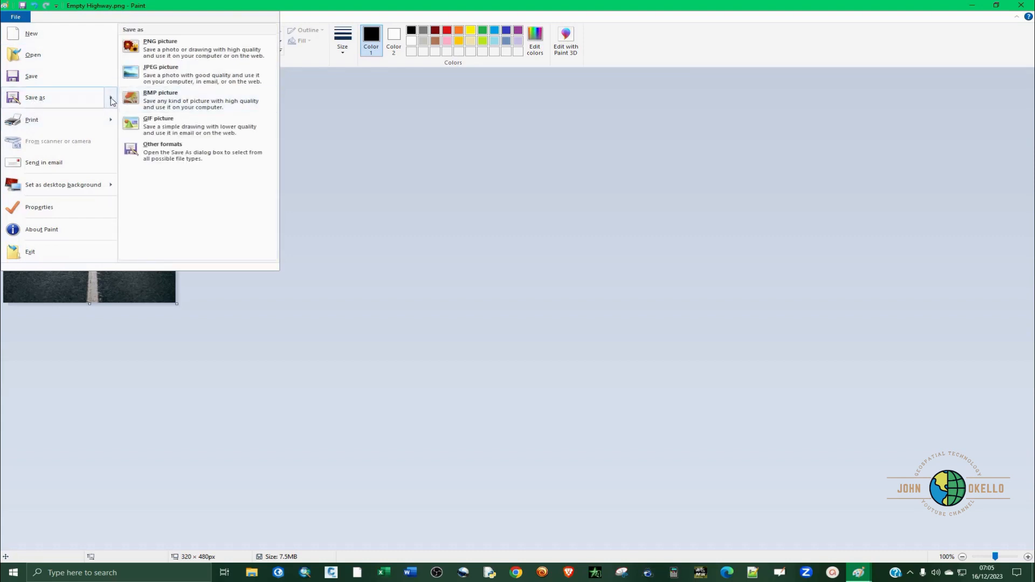
{"action": "mouse_move", "coordinate": [178, 55]}
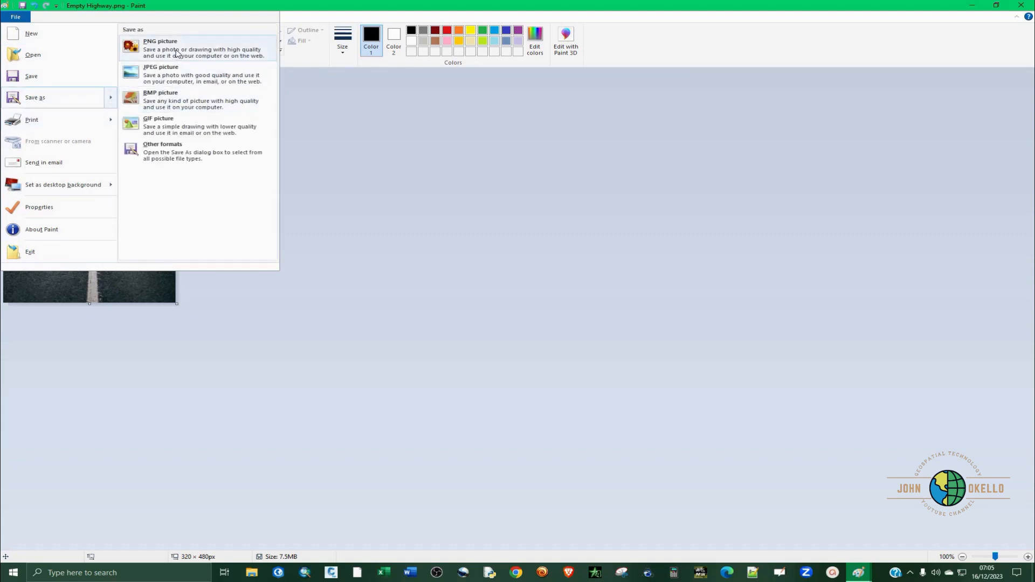
{"action": "mouse_move", "coordinate": [163, 50]}
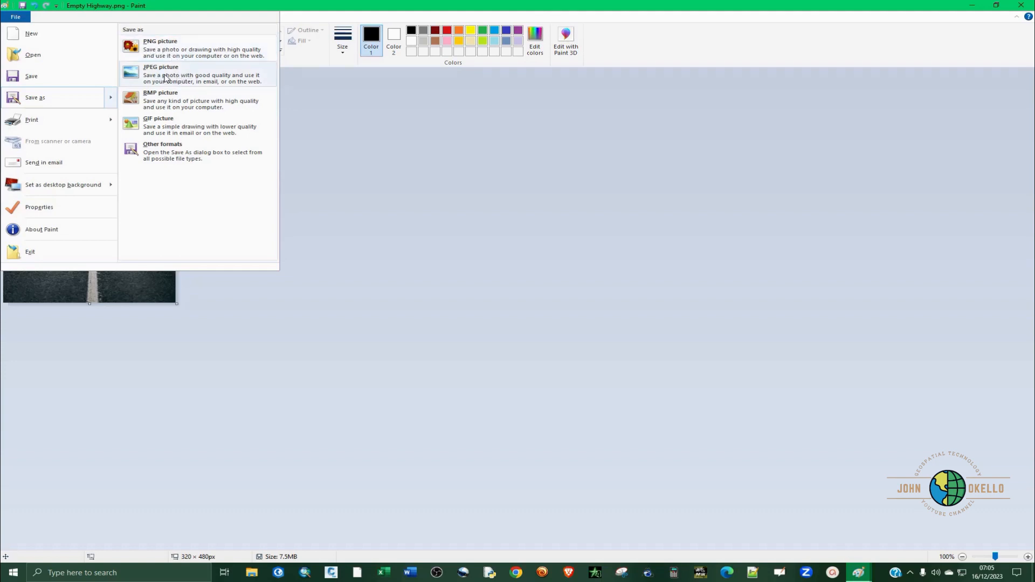
{"action": "mouse_move", "coordinate": [165, 49]}
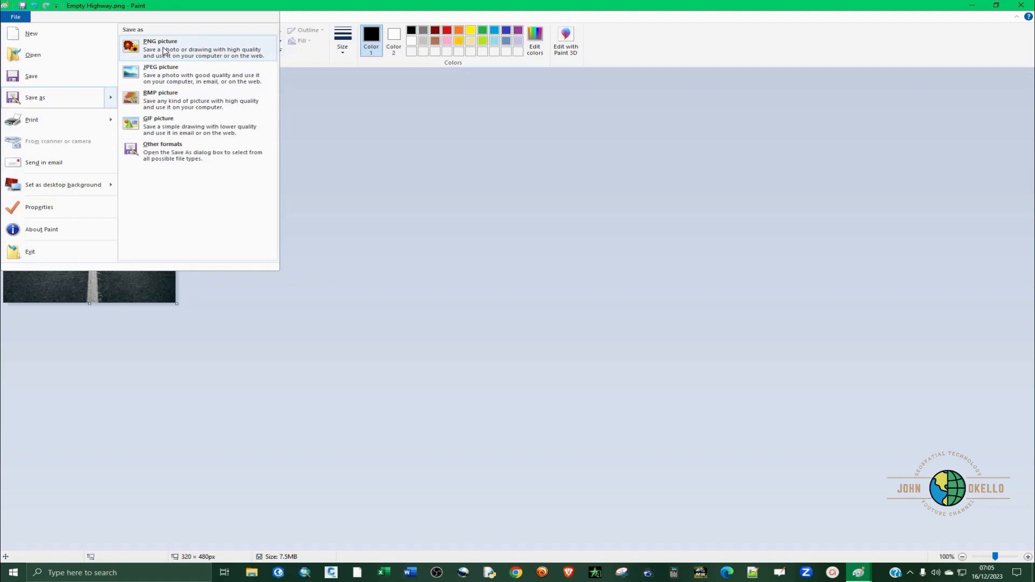
- Save a PNG copy as 'Empty Highway Reduced.png' on the Desktop, then close Photos
{"action": "left_click", "coordinate": [157, 42]}
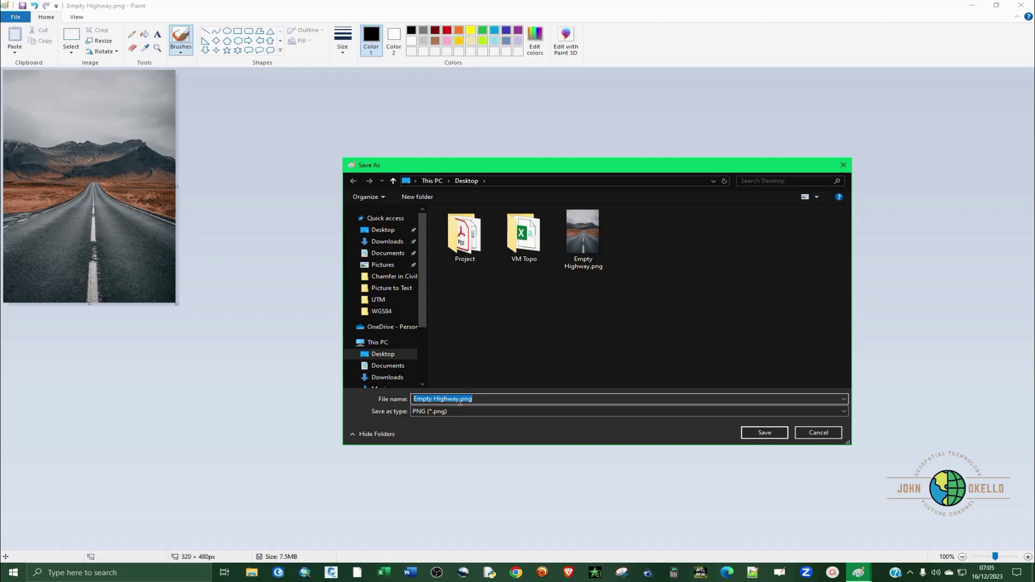
{"action": "left_click", "coordinate": [544, 376]}
{"action": "type", "text": " Reduced"}
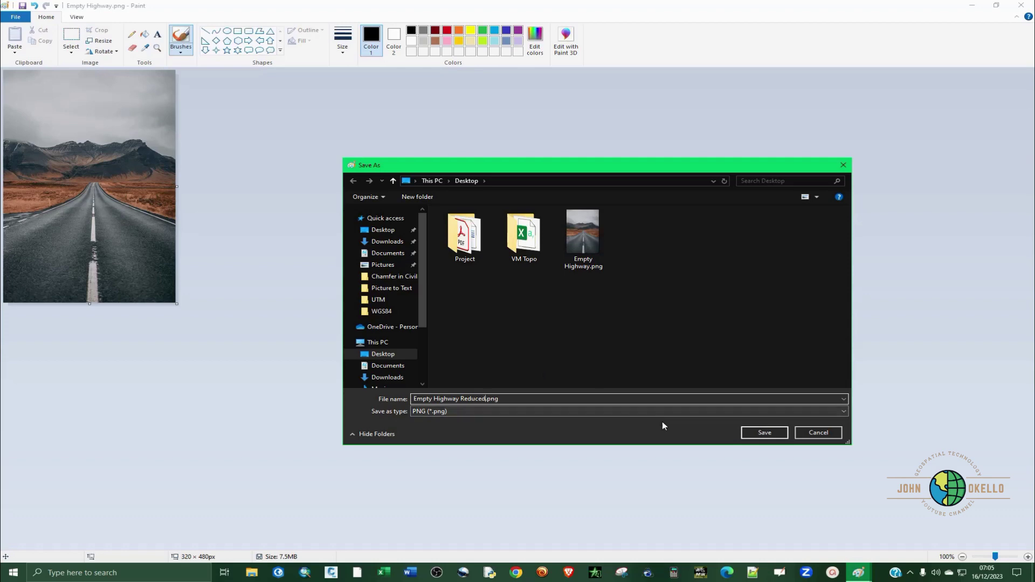
{"action": "left_click", "coordinate": [764, 433]}
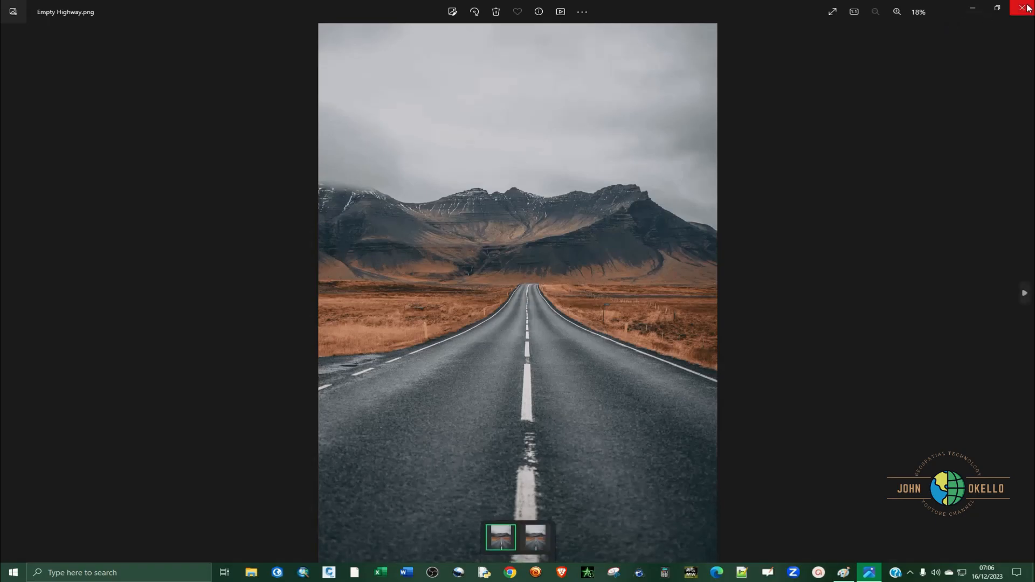
{"action": "left_click", "coordinate": [535, 538]}
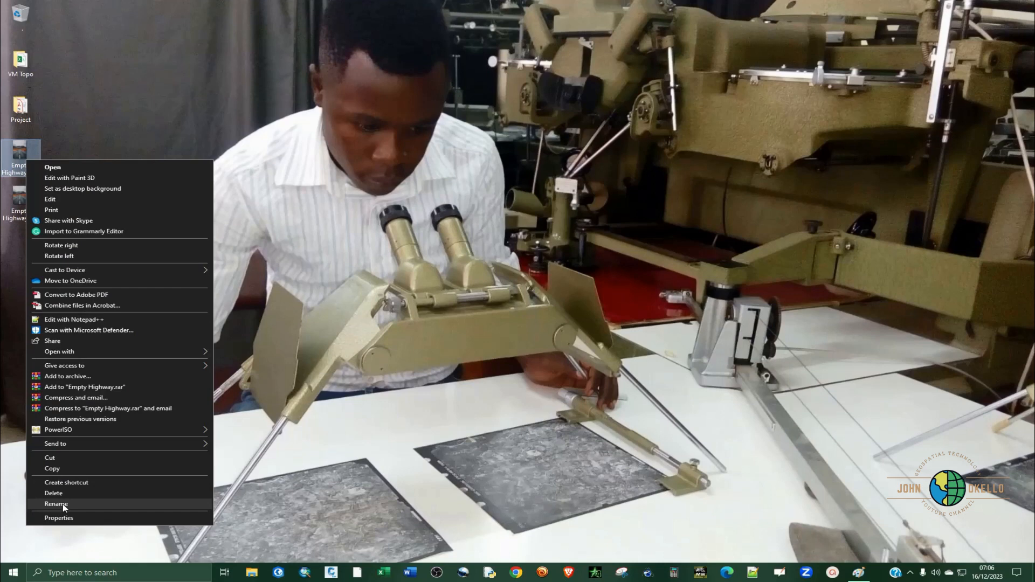
- Show Empty Highway Reduced.png's properties, listing a size of 244 KB
{"action": "left_click", "coordinate": [59, 517]}
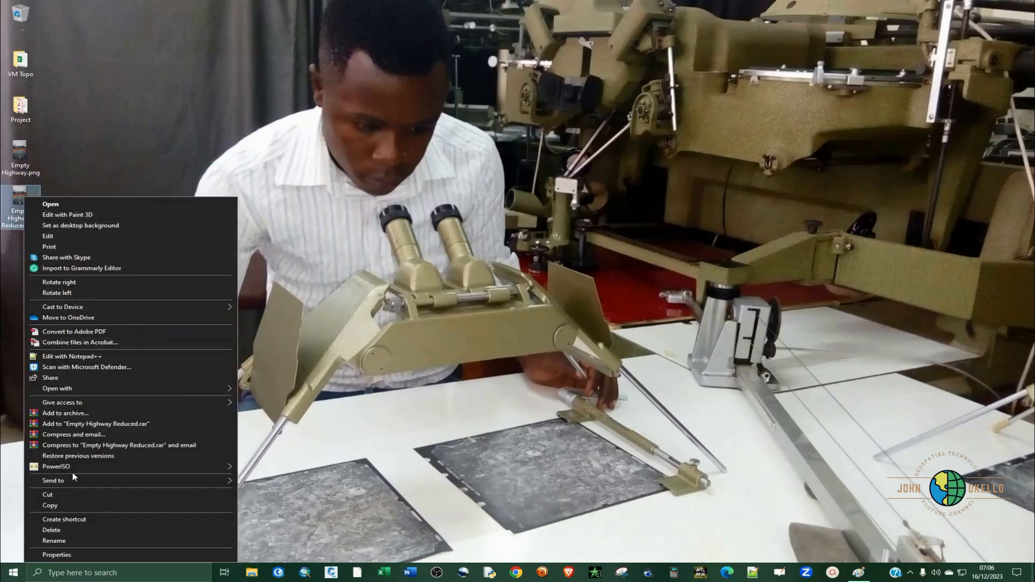
{"action": "mouse_move", "coordinate": [56, 558]}
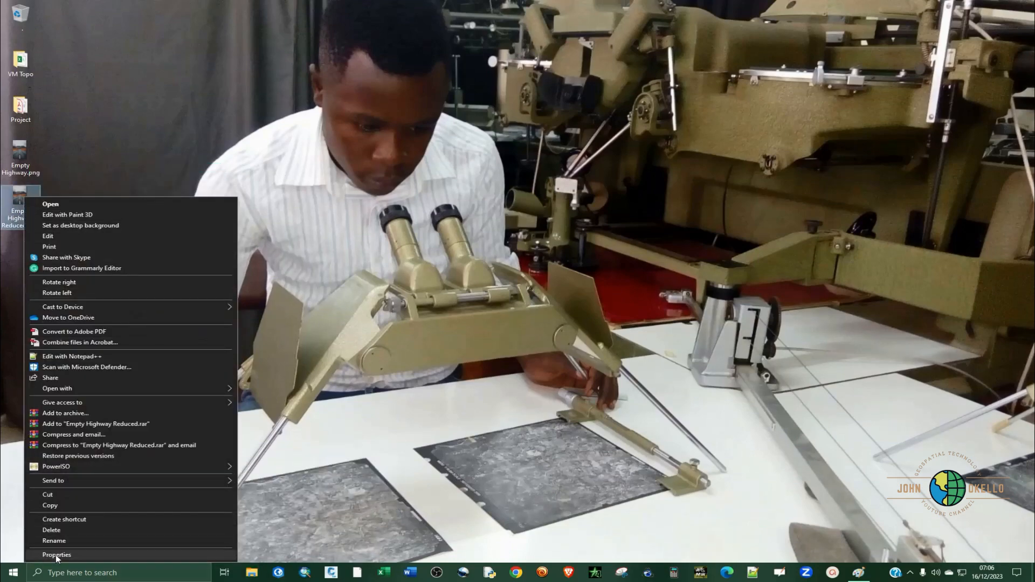
{"action": "left_click", "coordinate": [54, 554]}
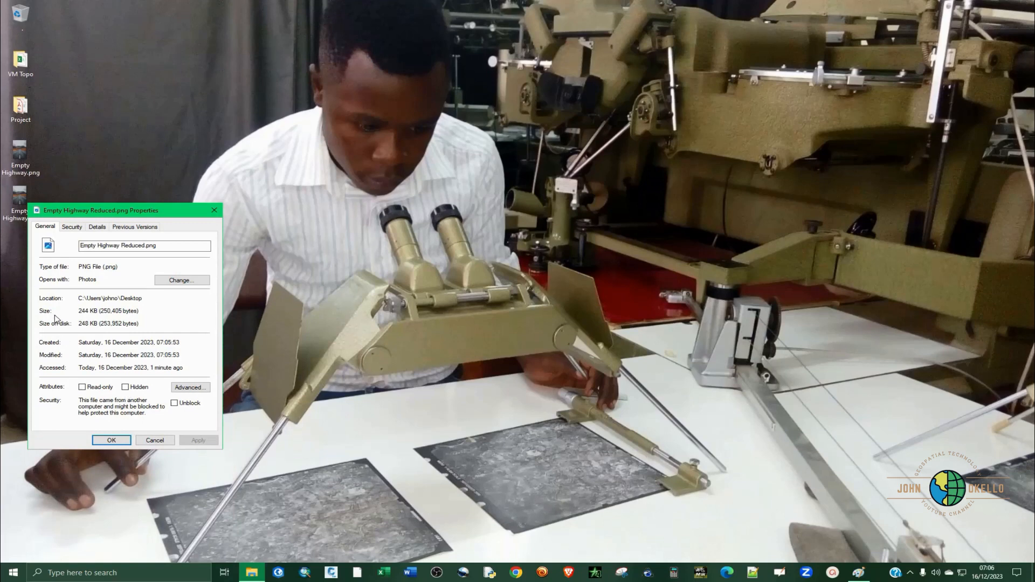